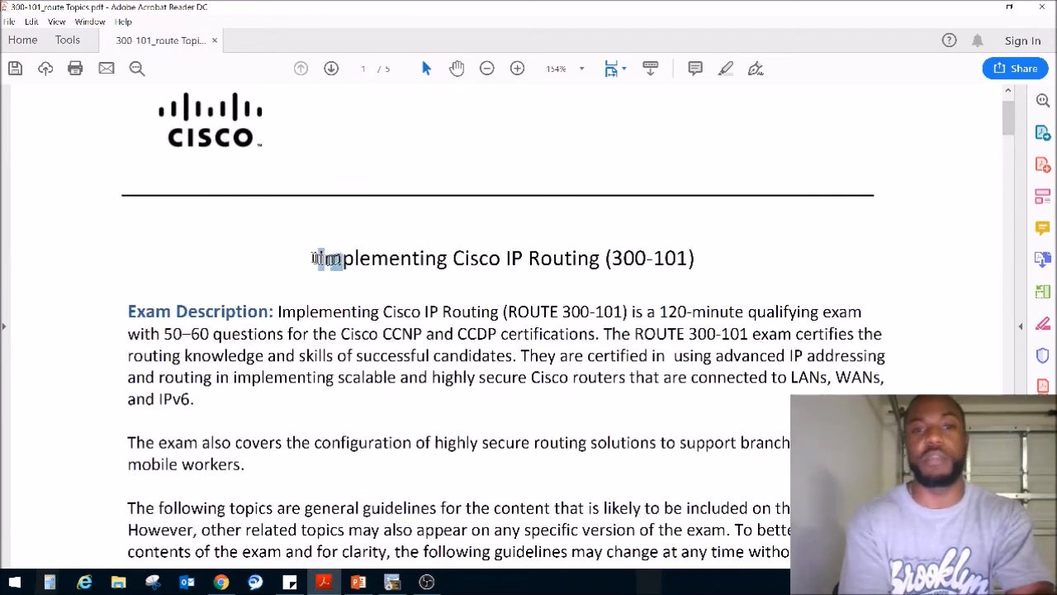
- Scroll the 300-101 topics PDF to page 4 and highlight '5.3.b Management plane protection'
left_click_drag(604, 258, 690, 258)
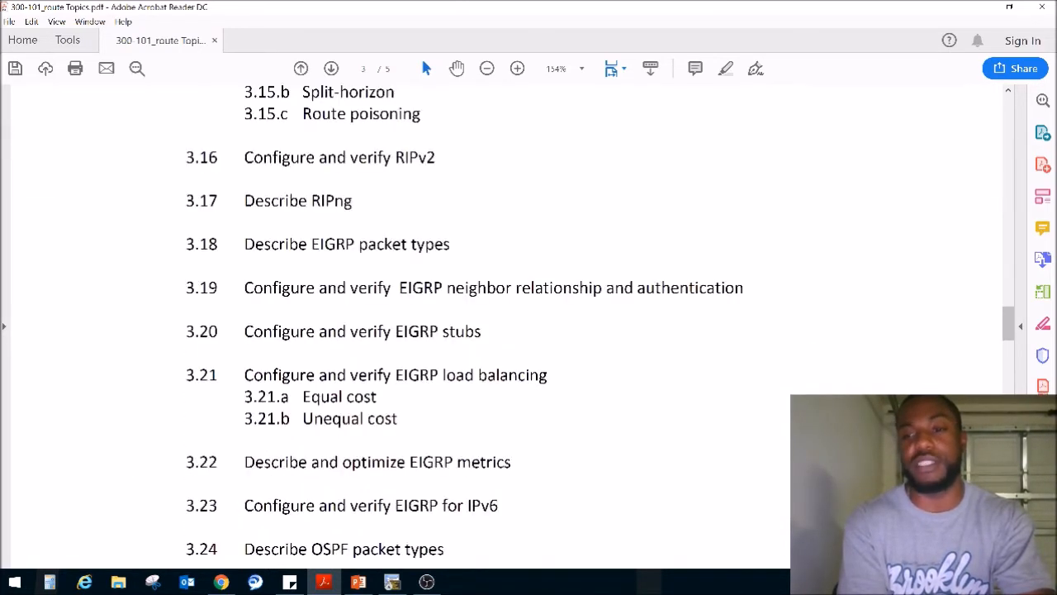
scroll("down", 3)
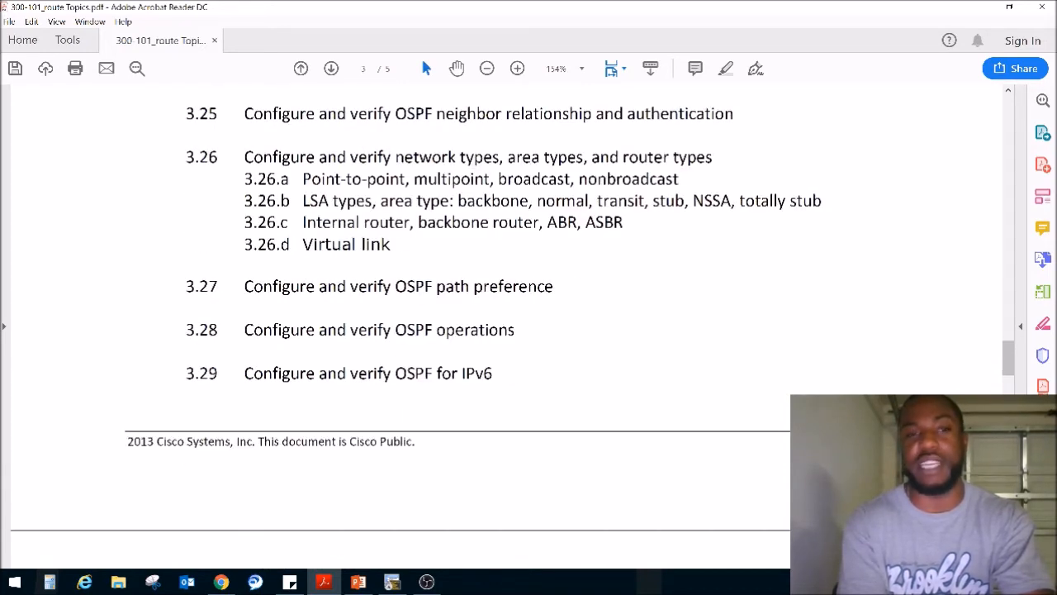
left_click(331, 68)
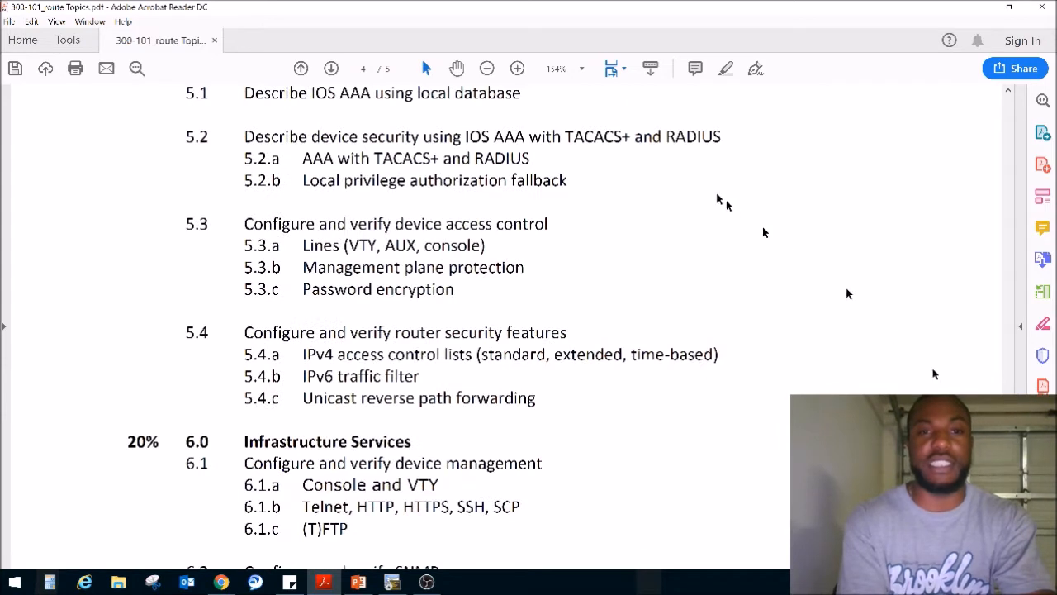
left_click_drag(303, 245, 486, 245)
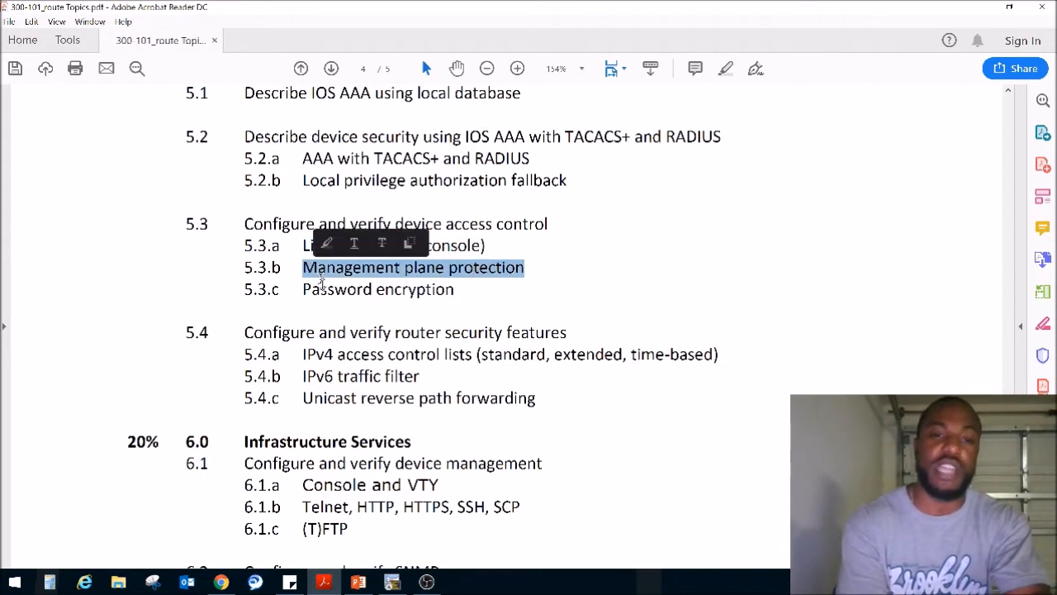
left_click(378, 289)
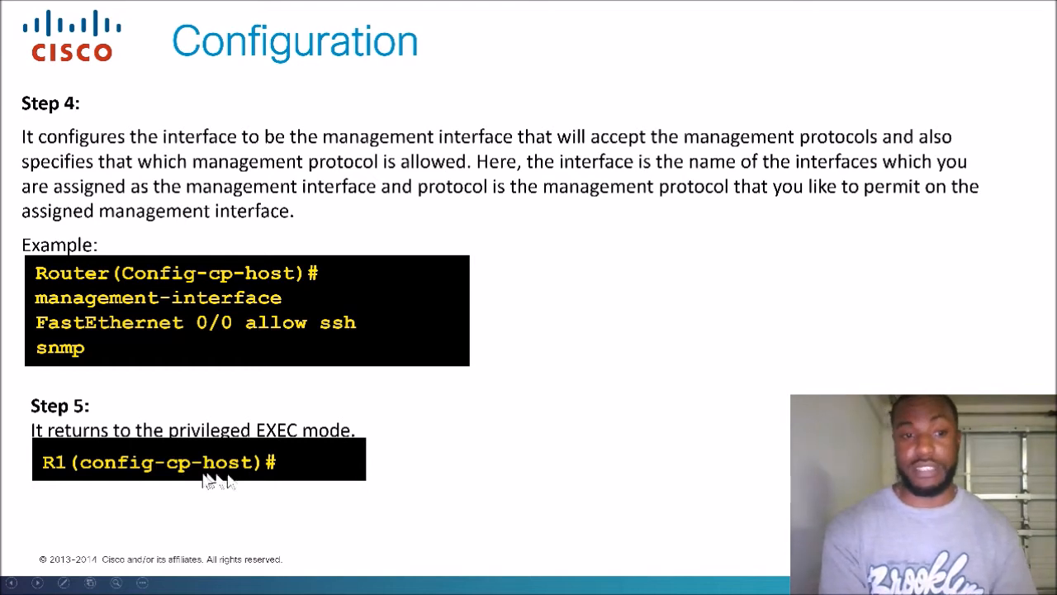
mouse_move(227, 485)
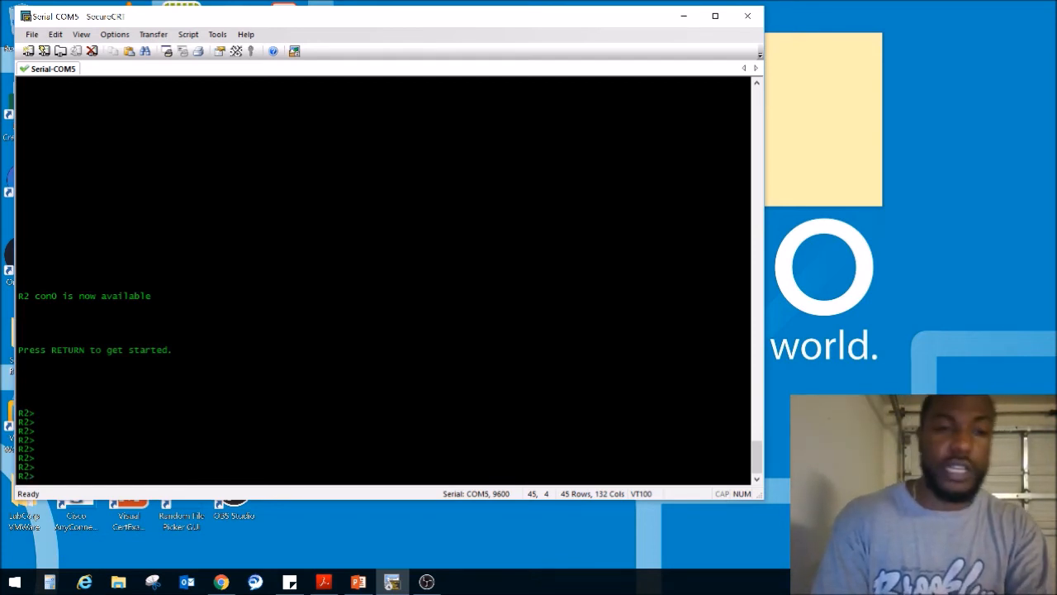
- Run enable and configure terminal on R2, then start the control-plane command
type("ena")
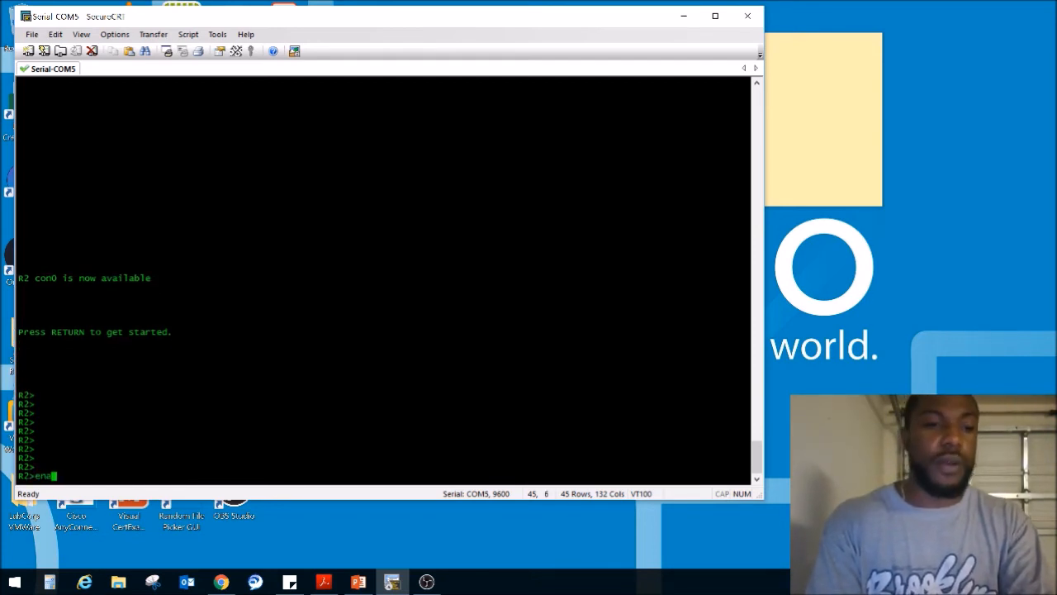
key("Return")
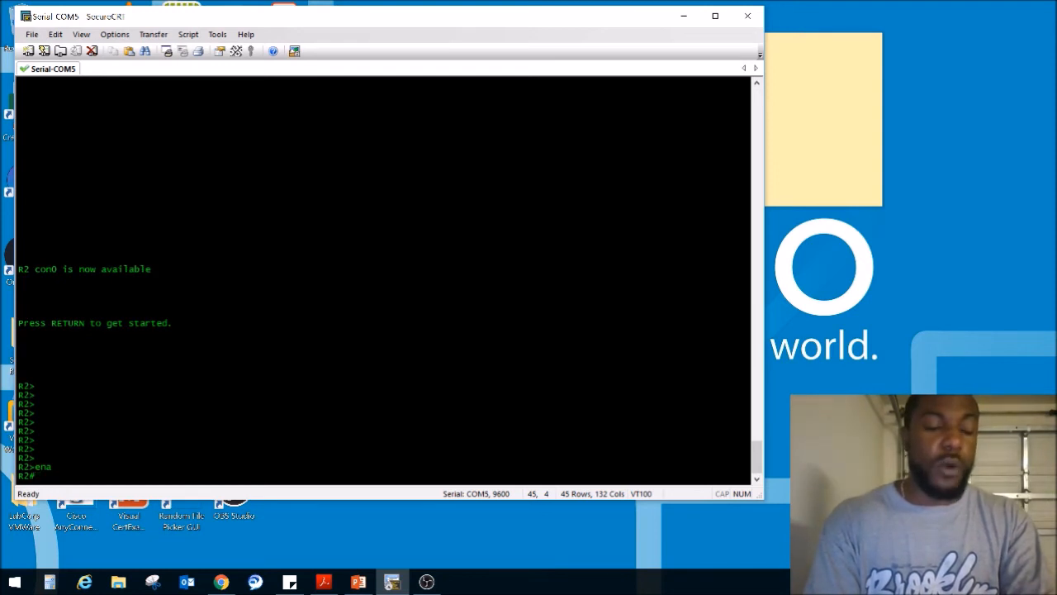
type("configure t")
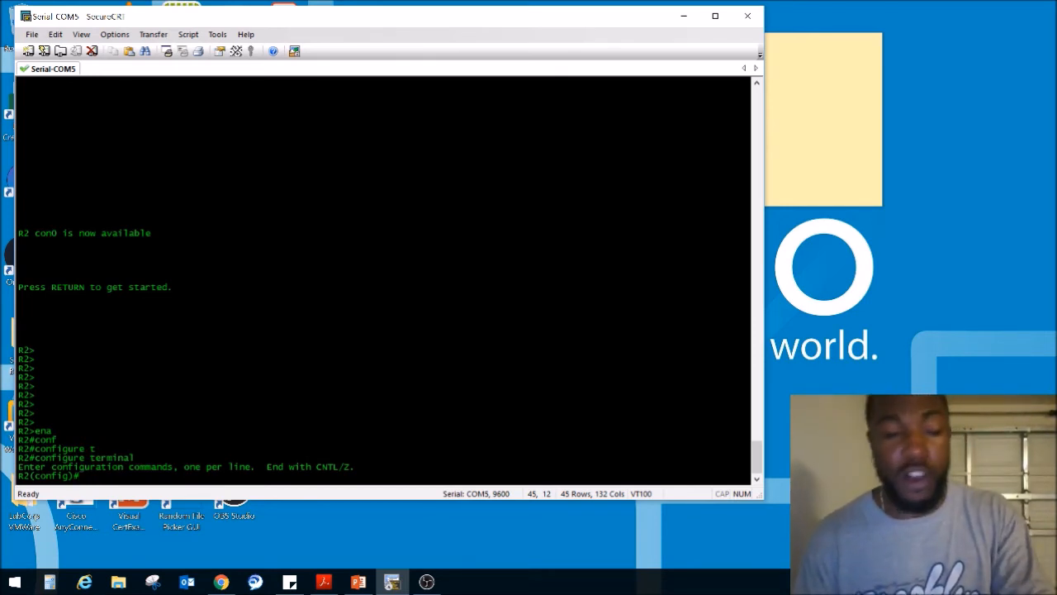
type("con")
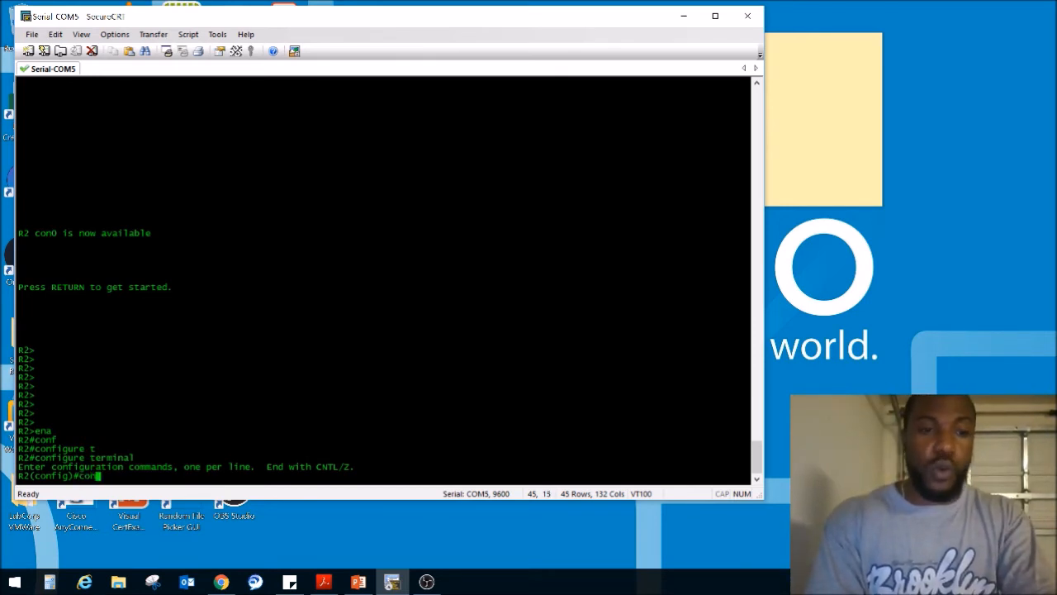
type("control-a")
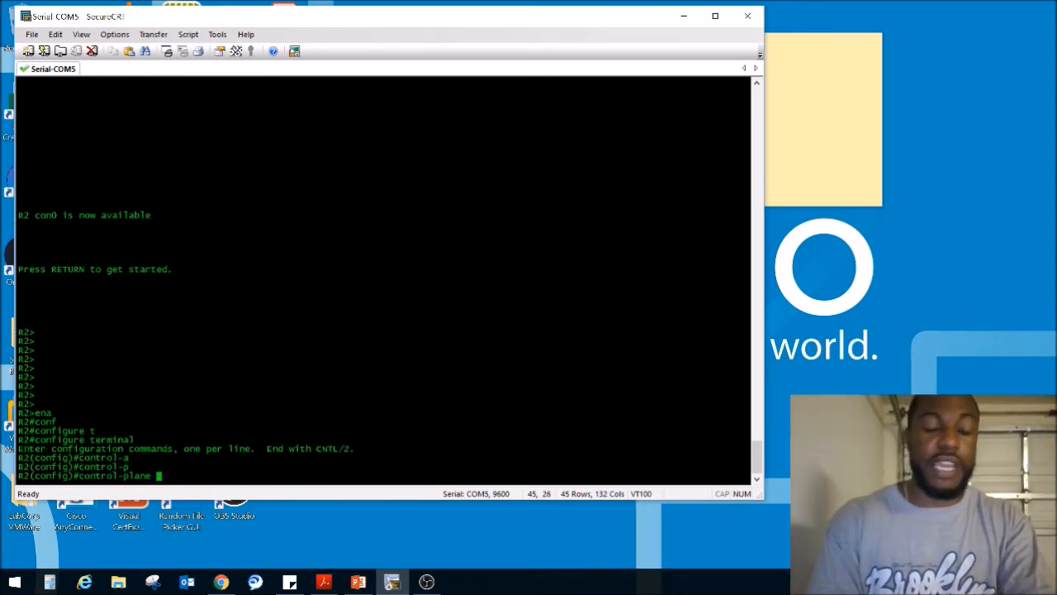
- Query help for 'control-plane ?' and 'control-plane host ?' options
type("?")
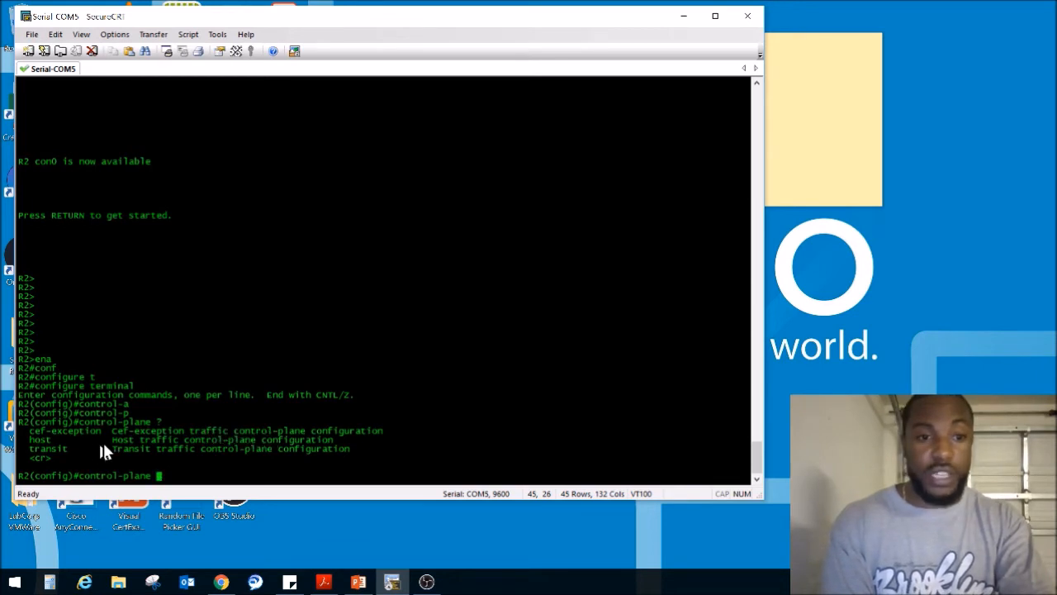
mouse_move(157, 454)
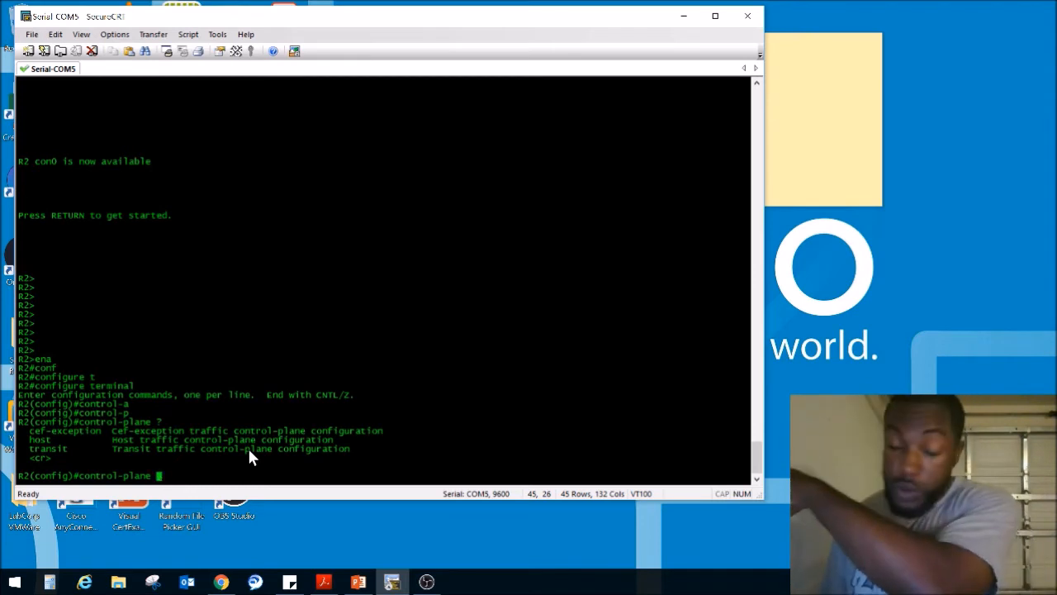
mouse_move(165, 434)
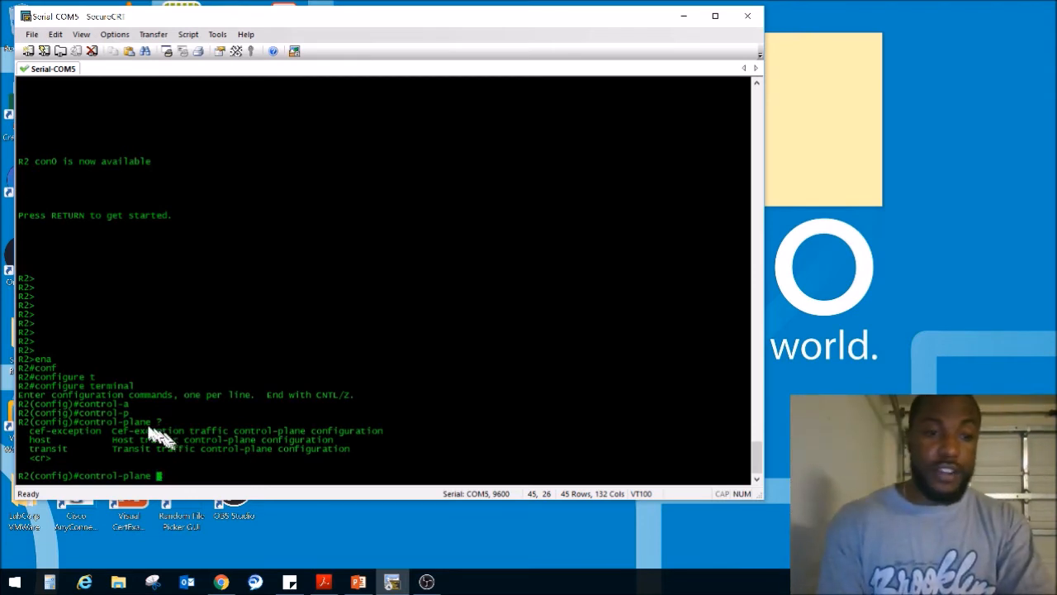
mouse_move(145, 442)
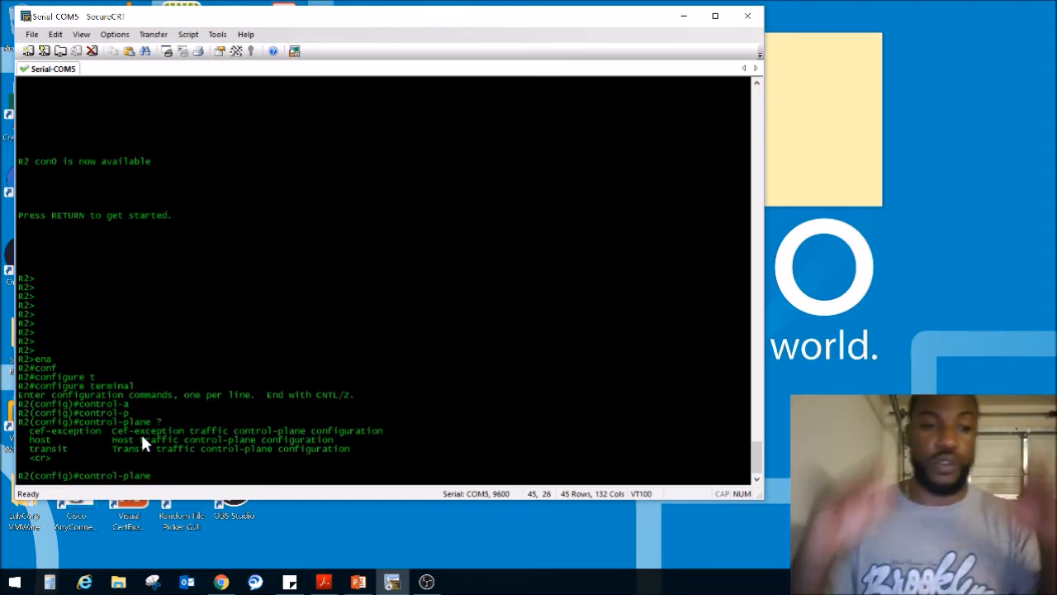
type("host")
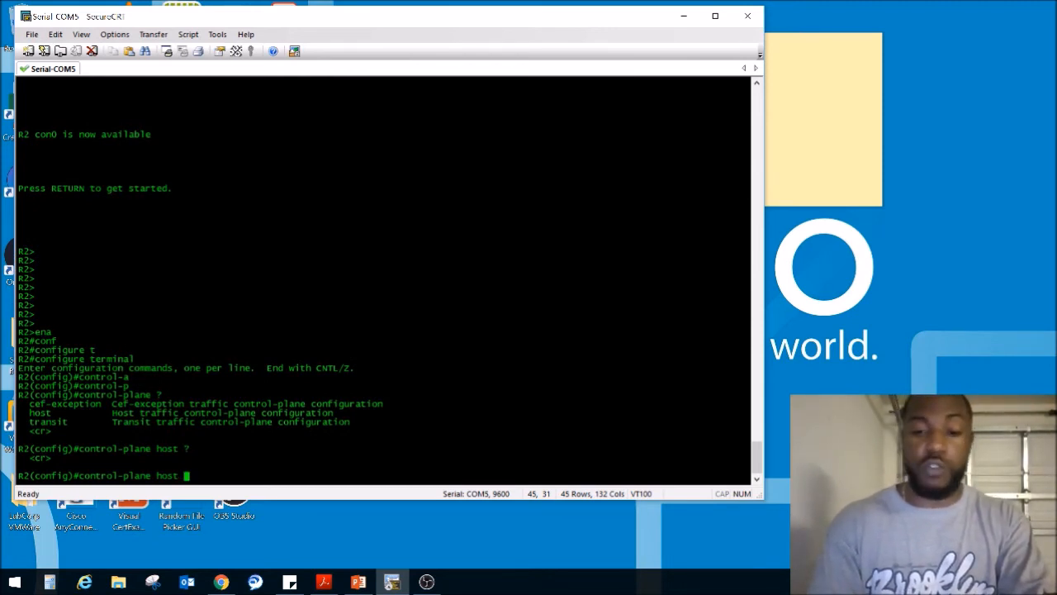
- Enter control-plane host configuration mode and list its commands
key("Return")
type("?")
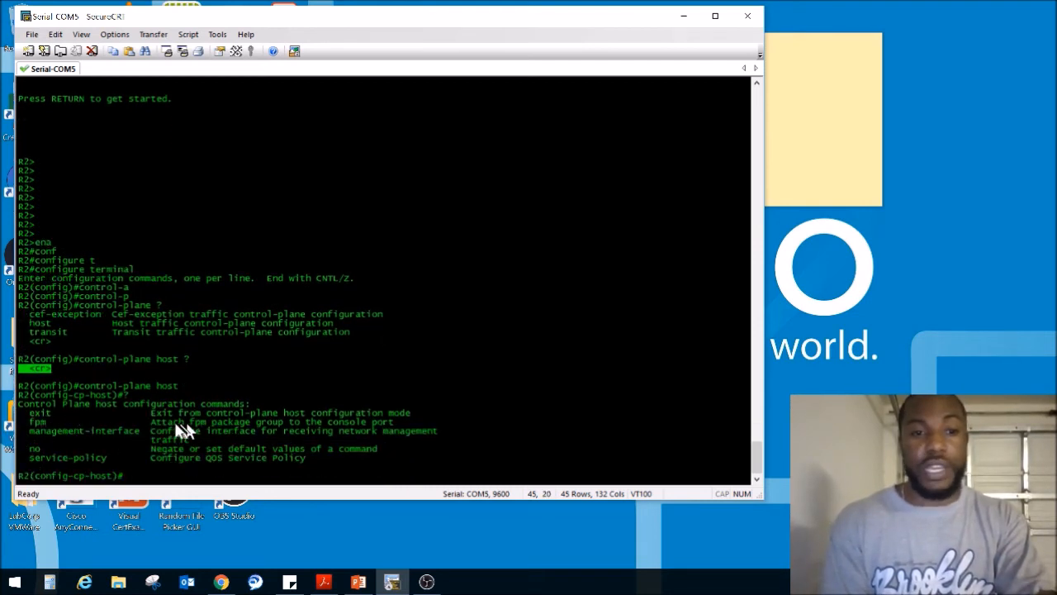
mouse_move(318, 424)
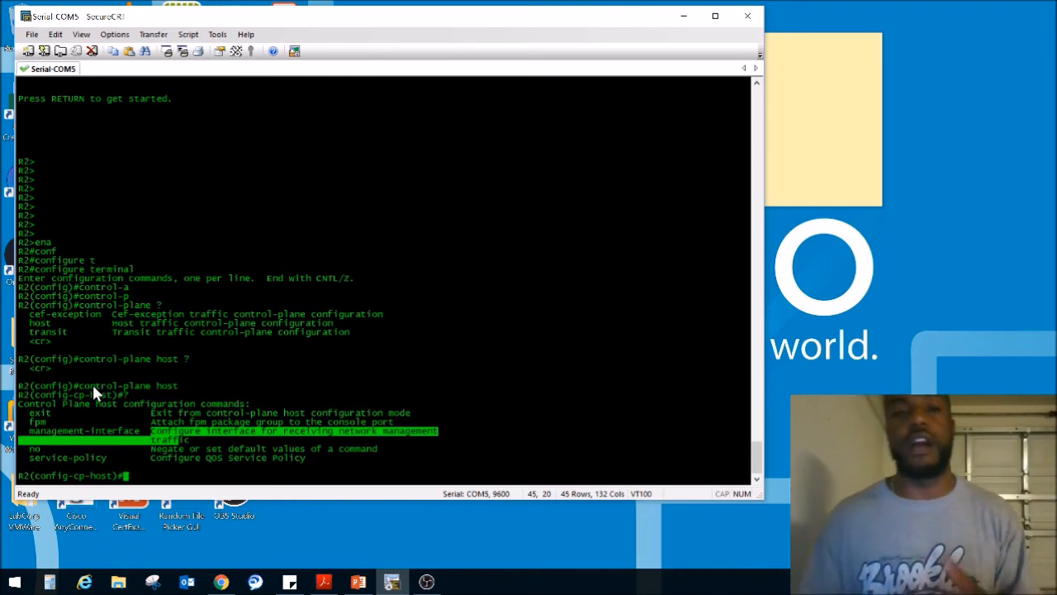
mouse_move(112, 372)
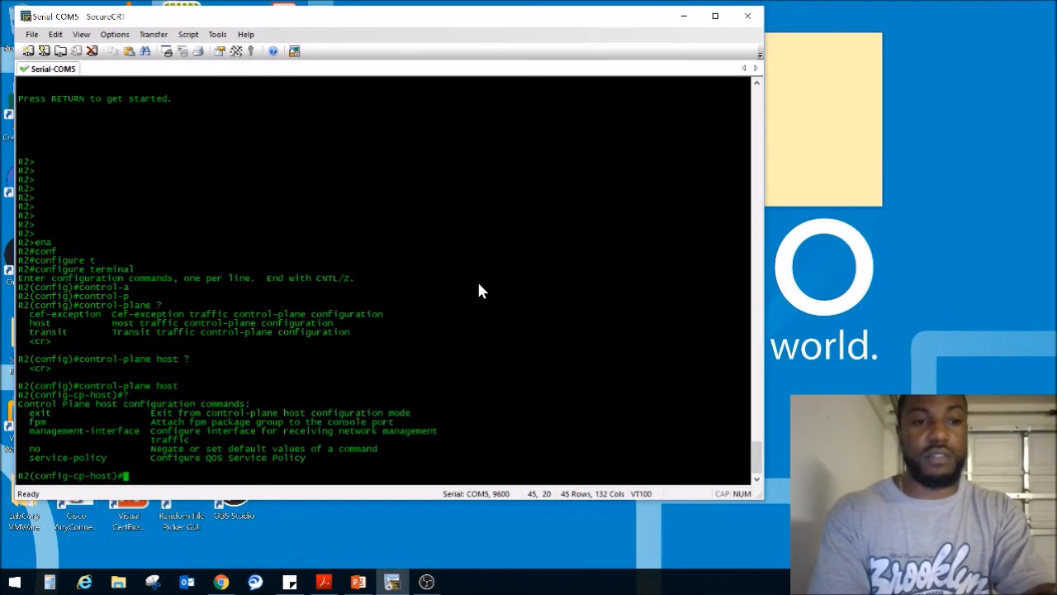
- Query help for 'management-interface ?' and 'fastEthernet 0/0 allow ?' protocols
type("management-interface ?")
type("management-interface fastEthernet")
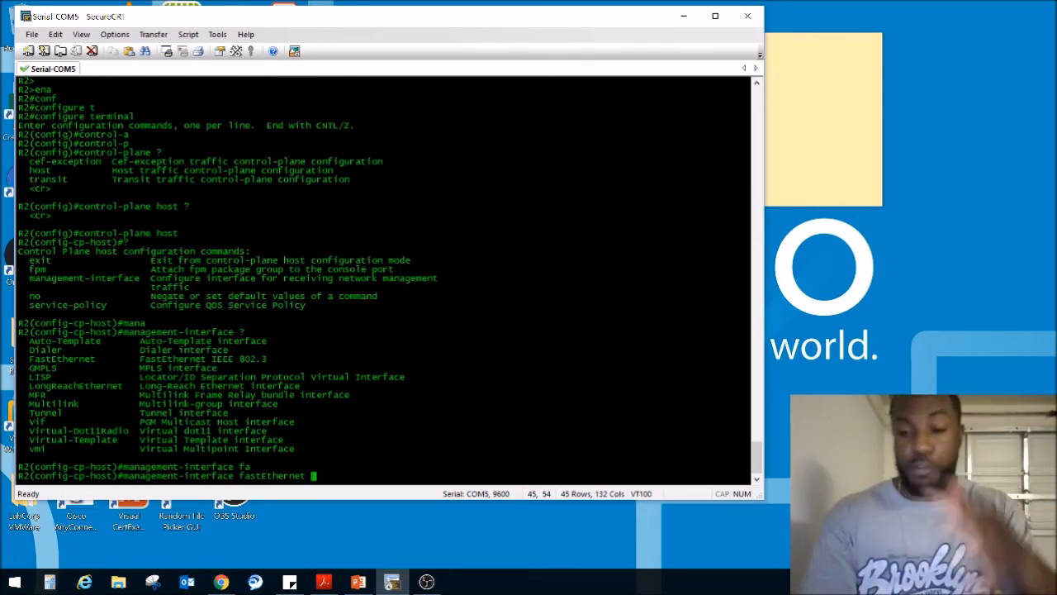
type("0/0")
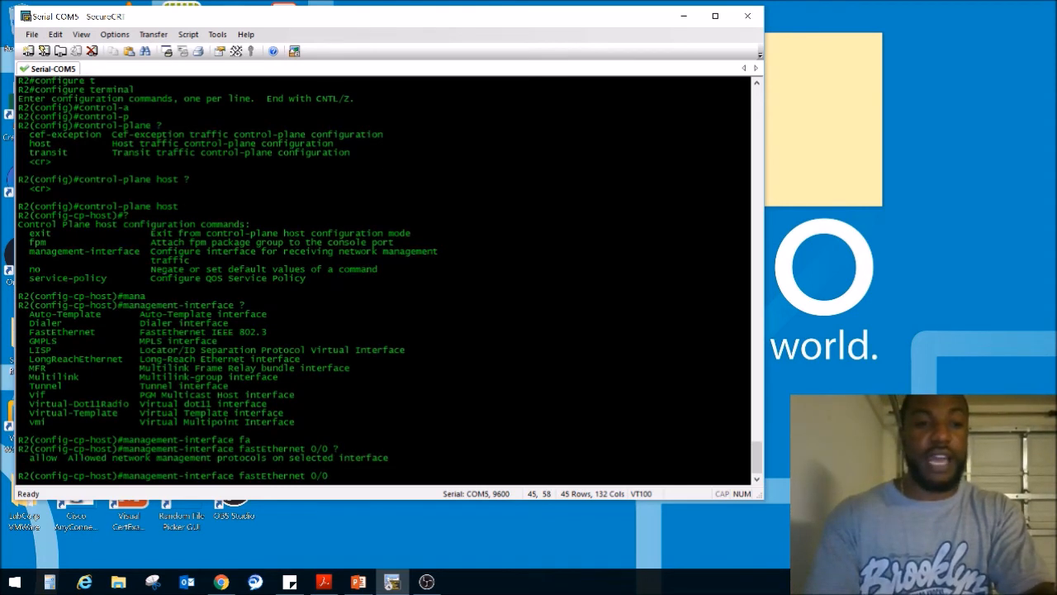
type("allow")
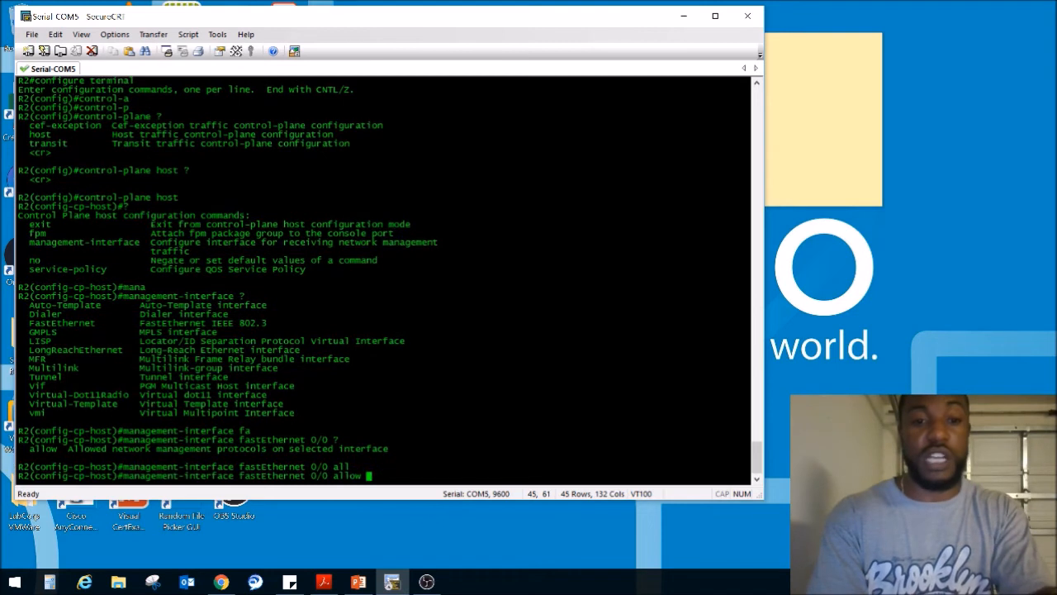
type("?")
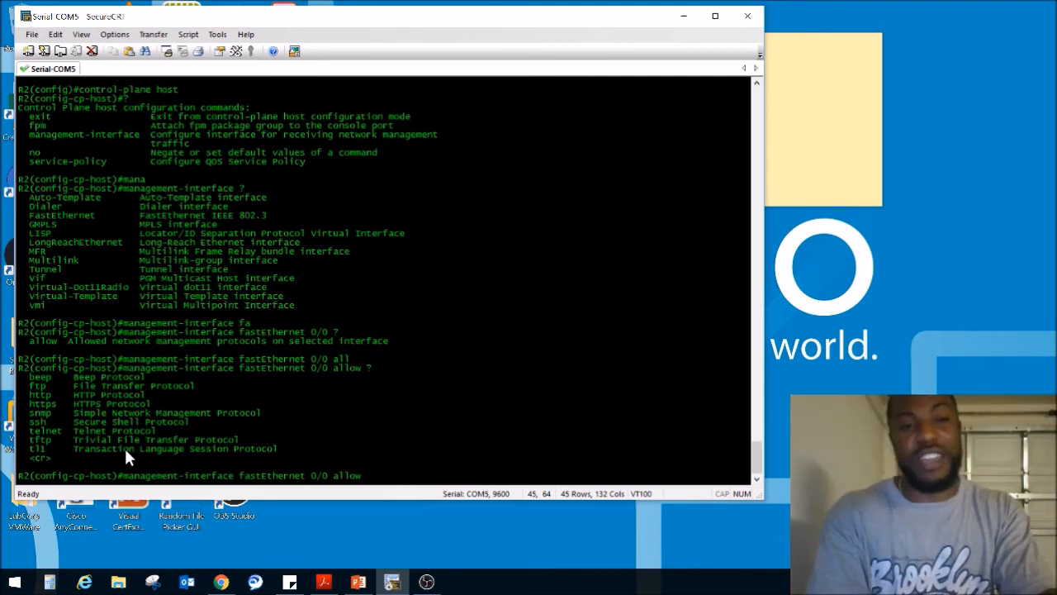
- Allow https, ssh and telnet on management-interface FastEthernet 0/0
type("https s")
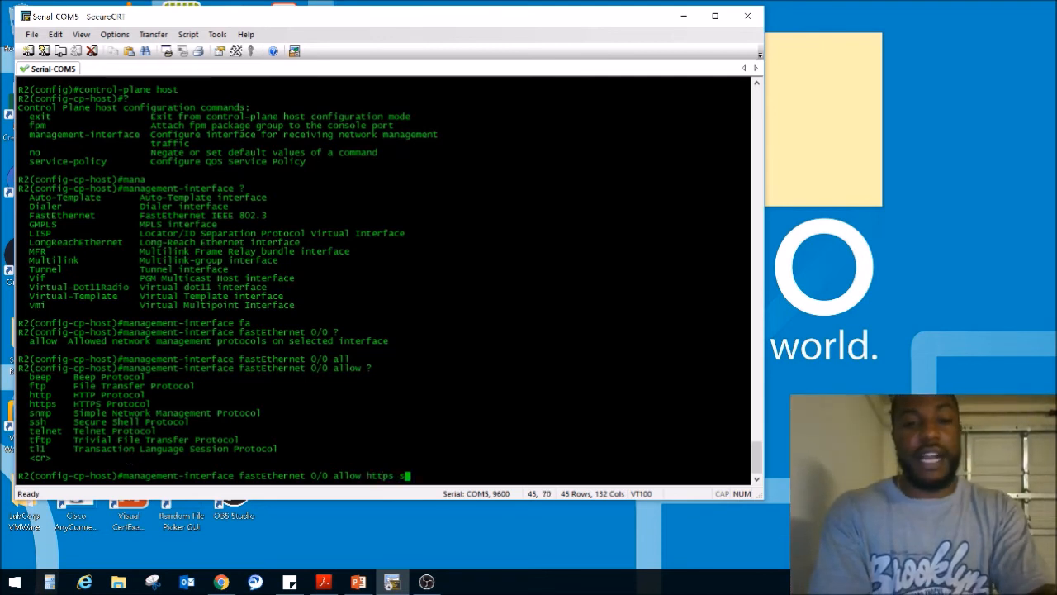
type("sh")
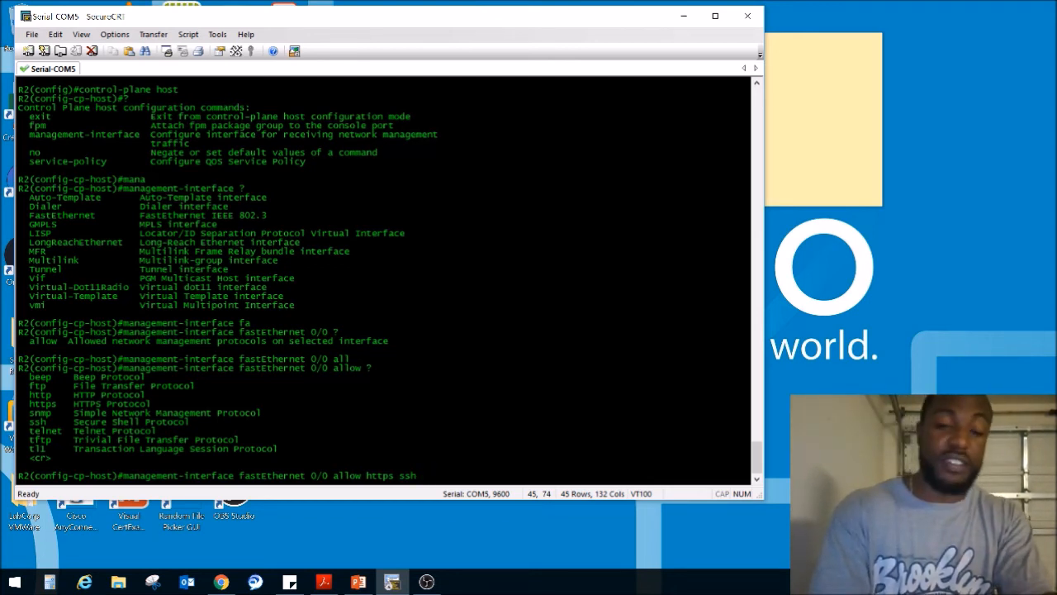
type("telnet")
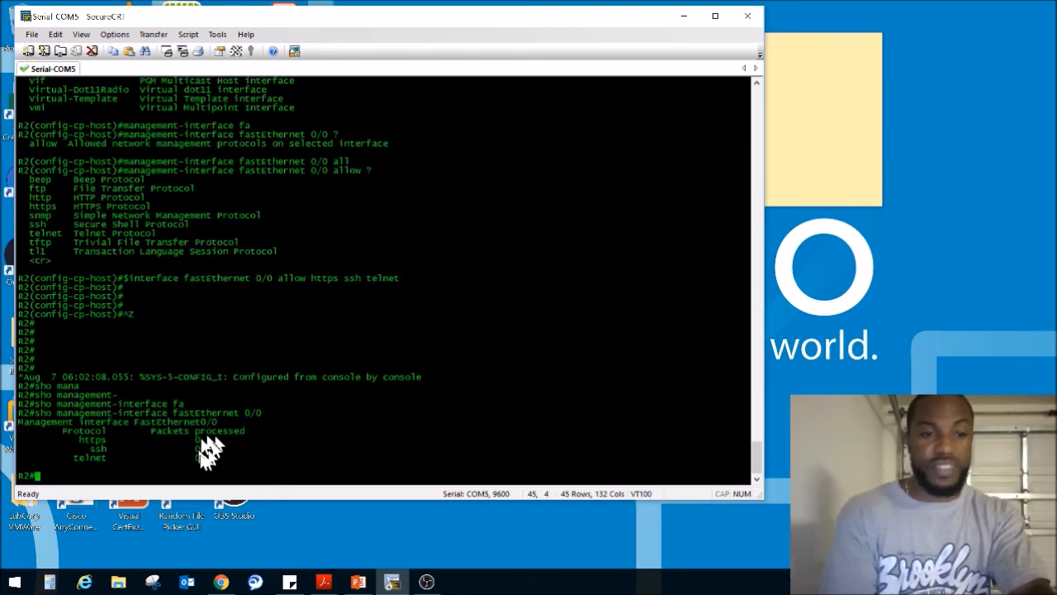
mouse_move(203, 475)
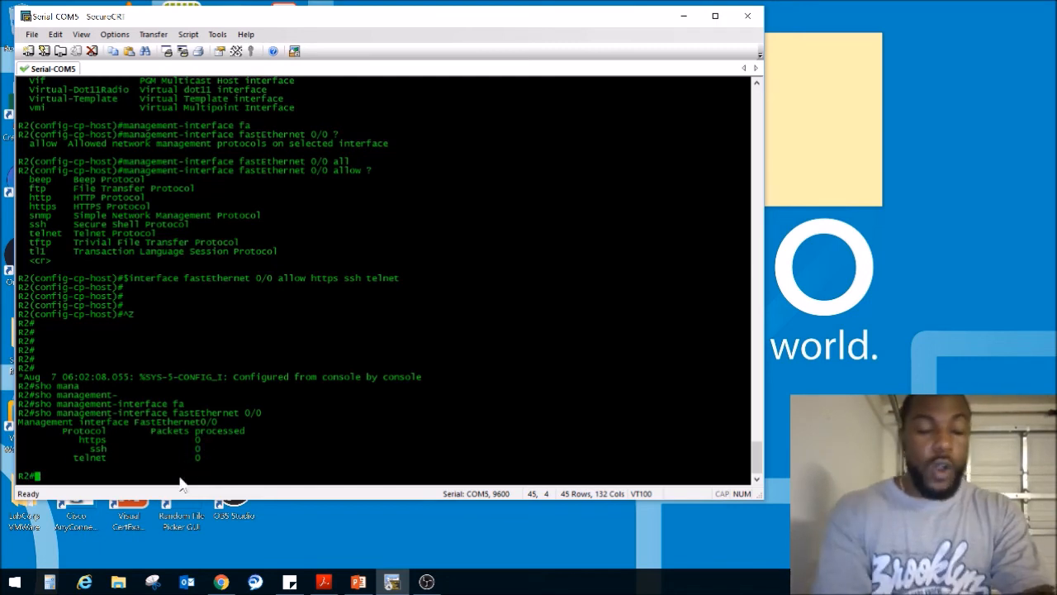
- Run show ip interface brief, confirming Fa0/0 at 10.0.0.2 up, and begin a telnet command
type("sho")
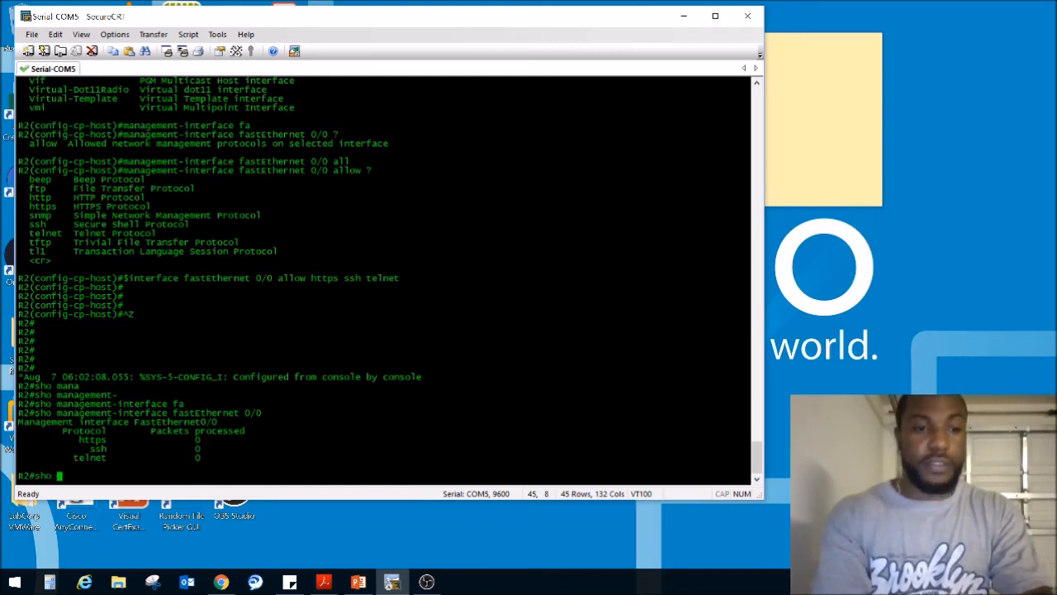
type("ip inter bb")
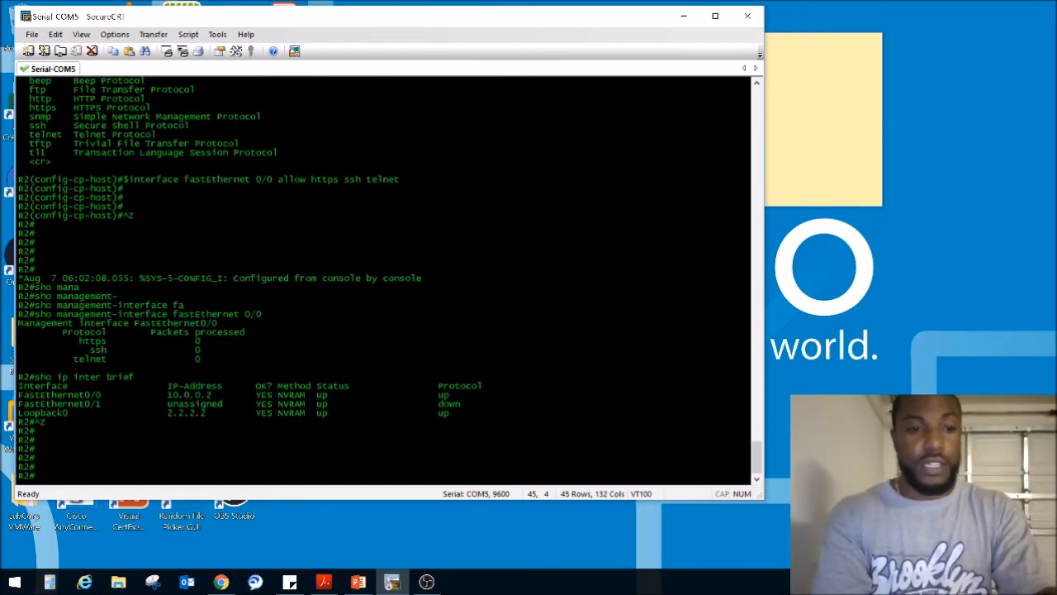
type("telne")
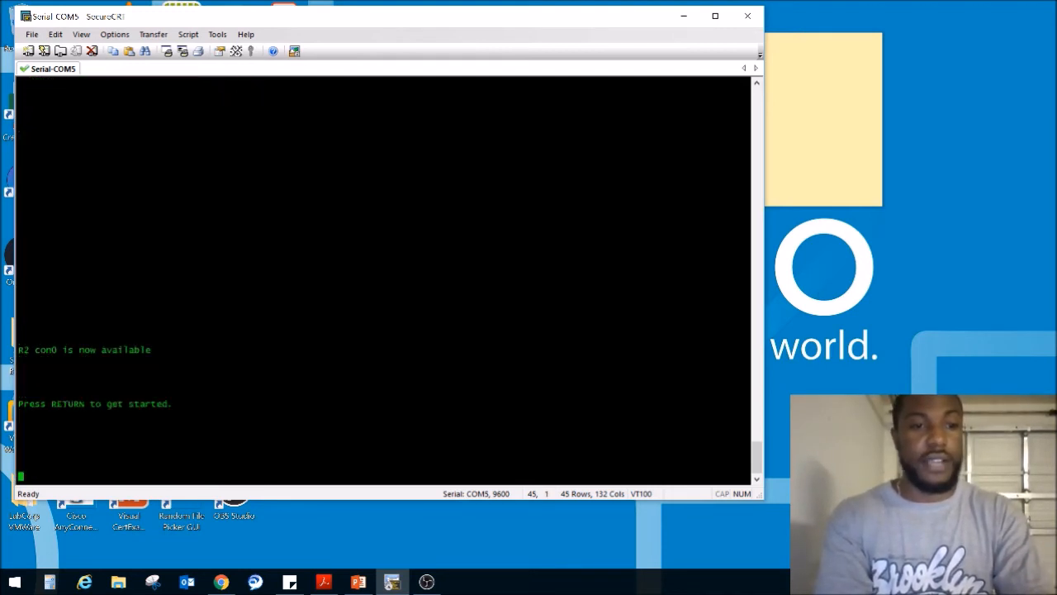
- Telnet to 10.0.0.2, log in with username and password, then exit the session
type("tel")
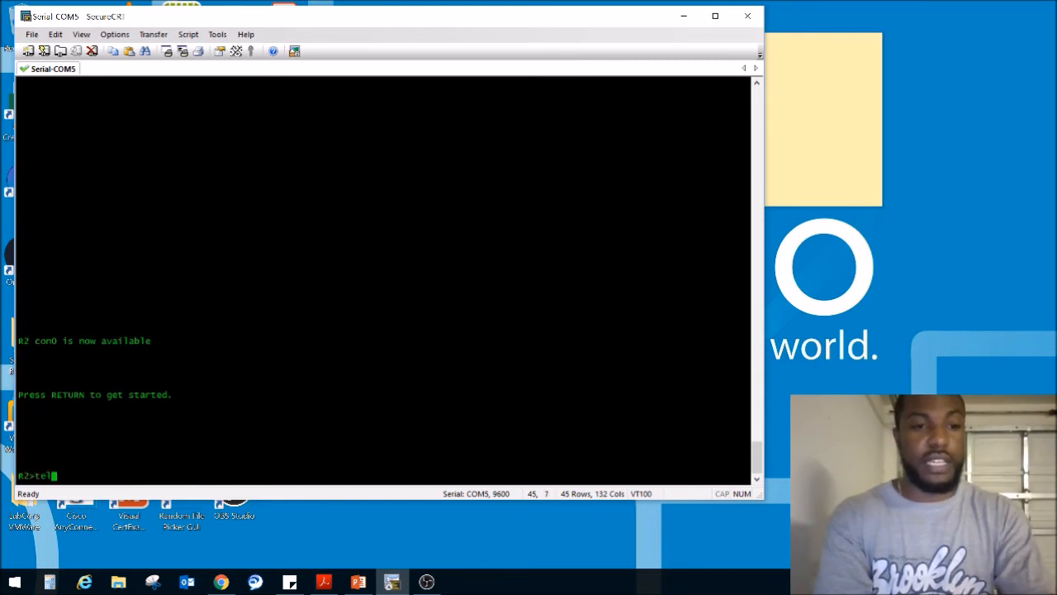
type("net")
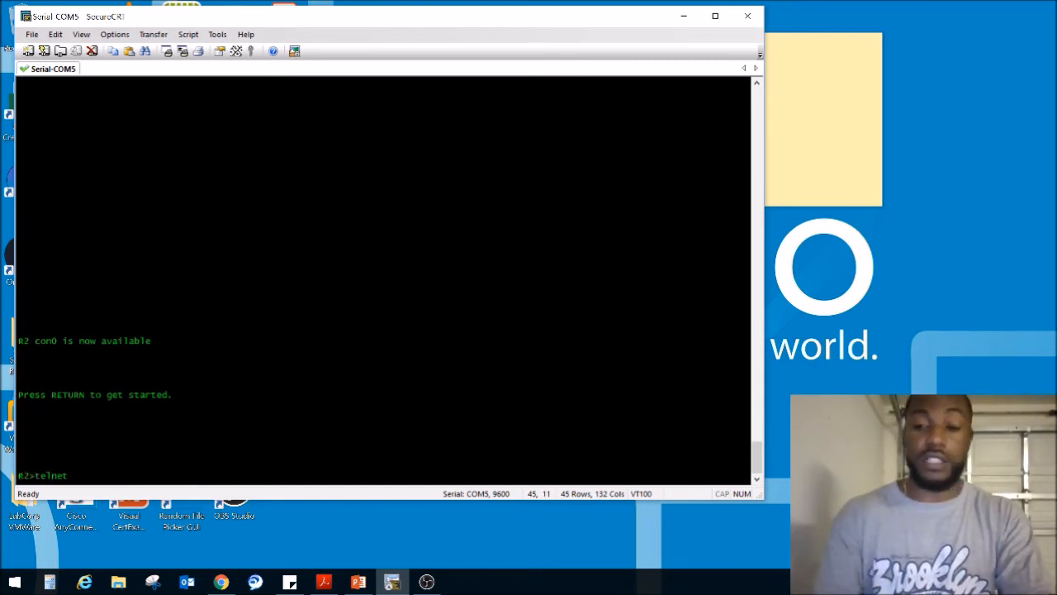
type("10.0.0.2")
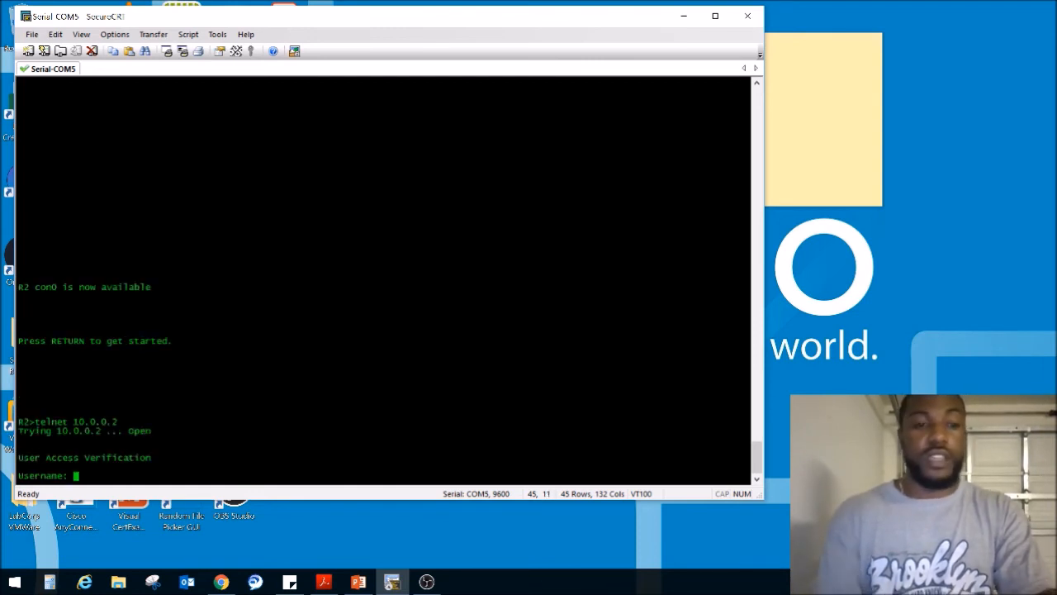
type("networkbruh")
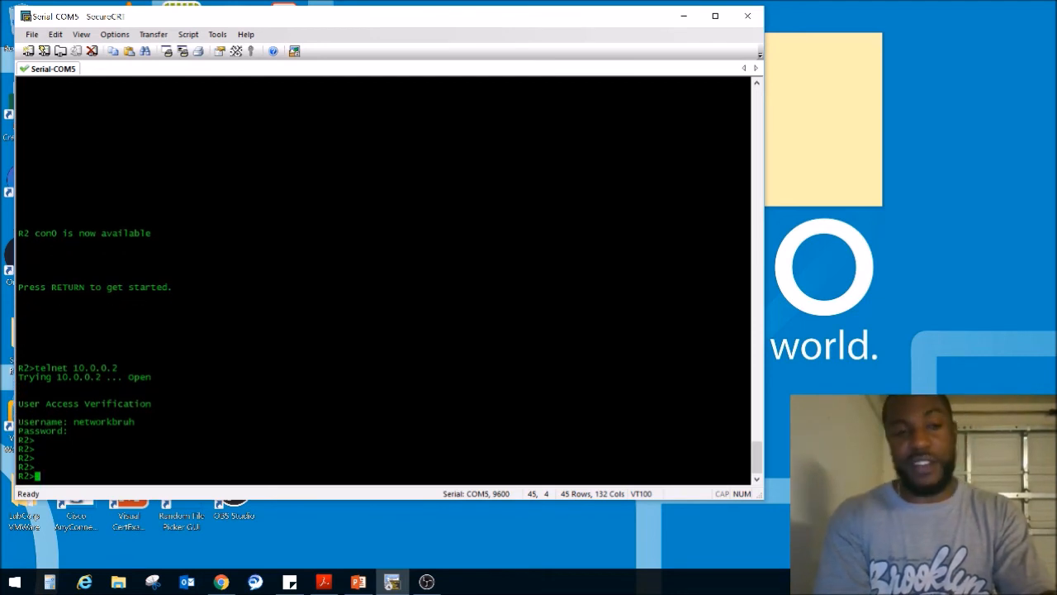
type("exit")
type("ena")
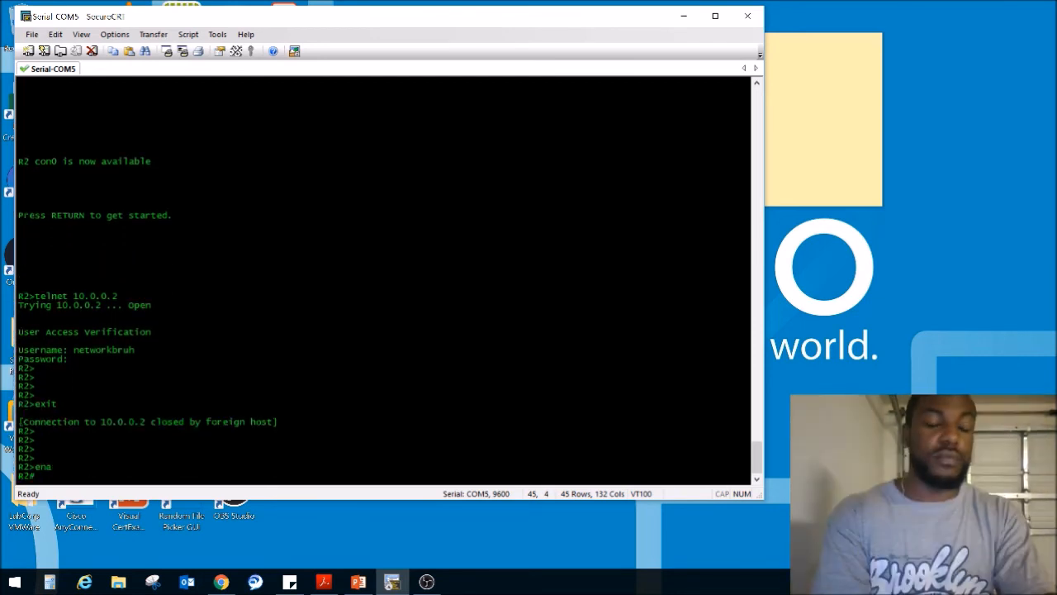
- Run show management-interface fastEthernet 0/0 to view per-protocol packet counters
type("sho management-interface fastEthernet 0/0")
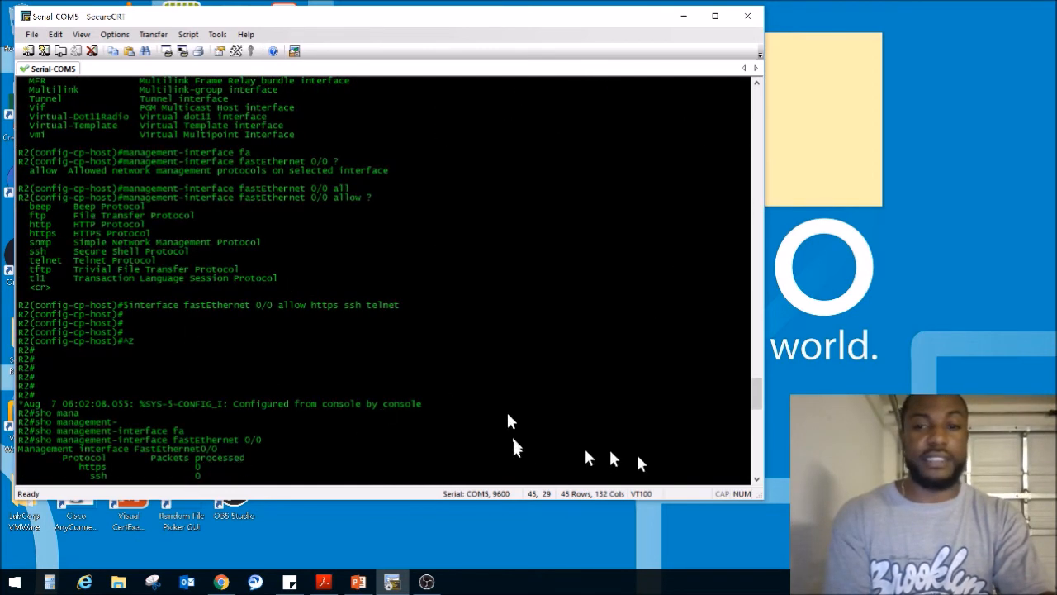
type("sho ip inter brief")
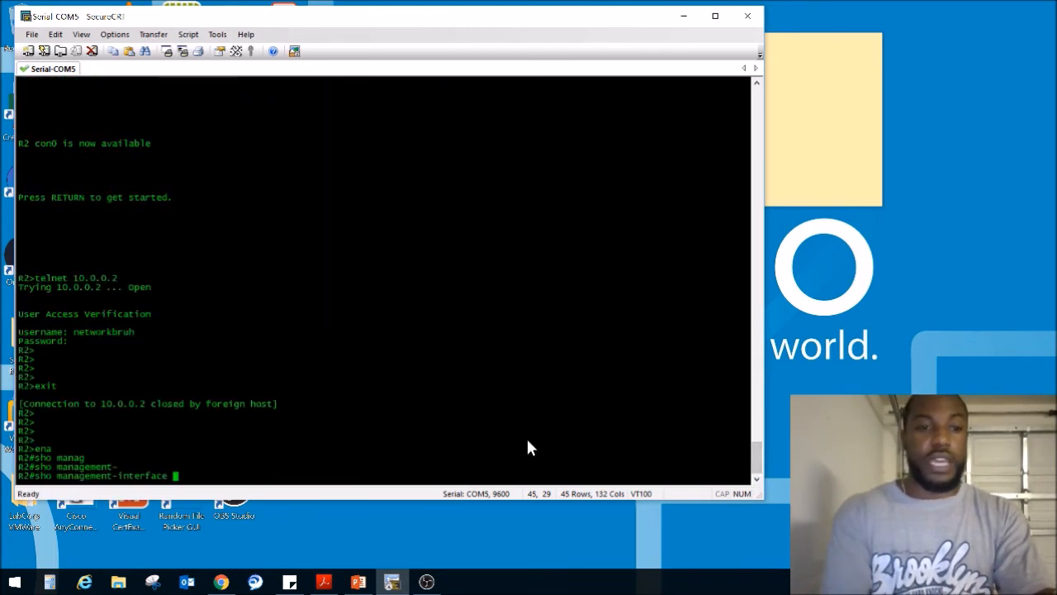
type("fastEthernet 0/0")
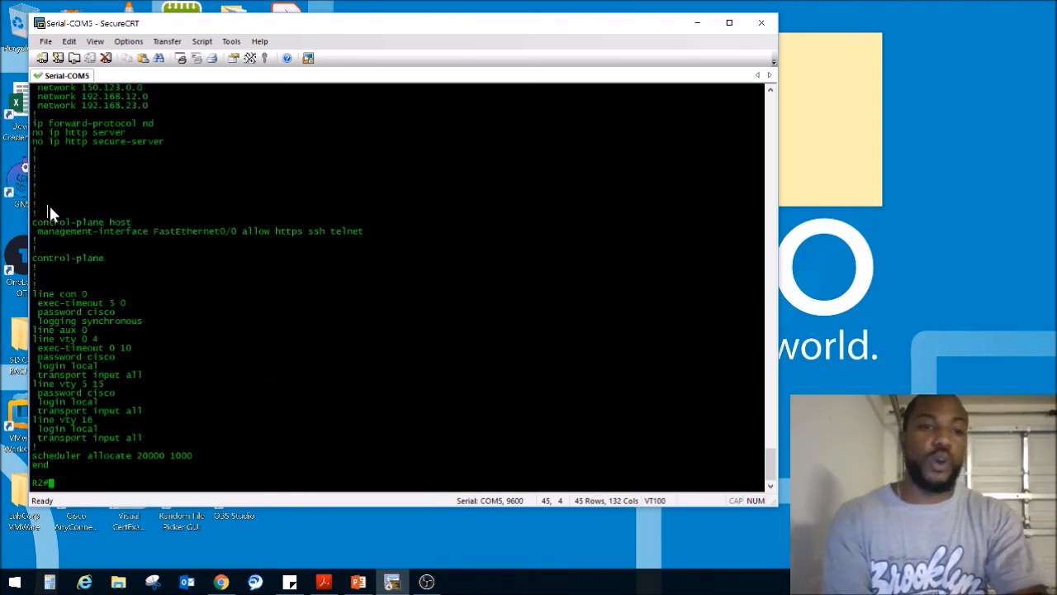
mouse_move(67, 174)
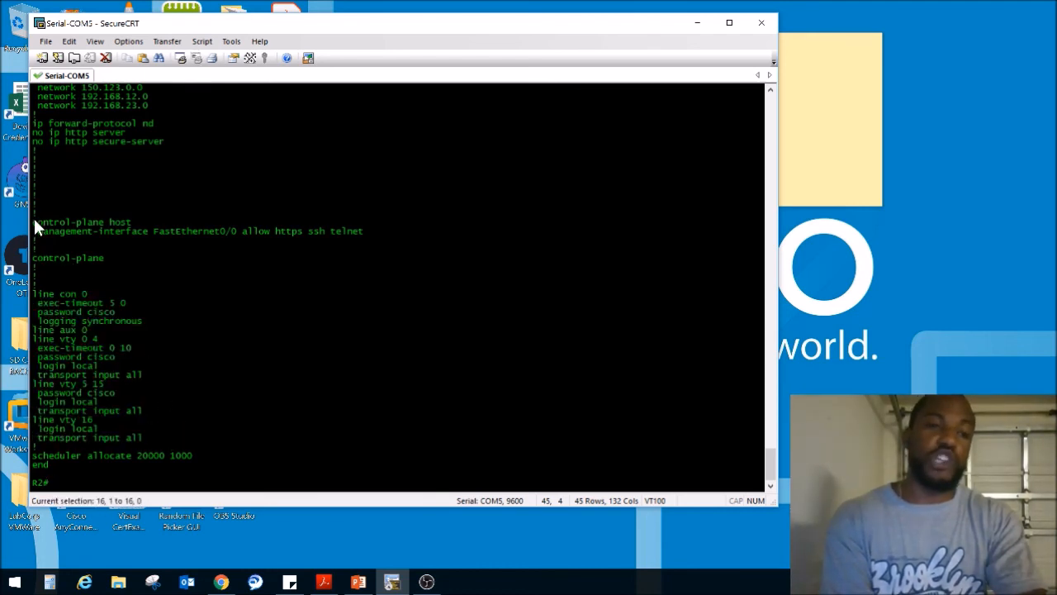
- Highlight the control-plane host management-interface allow https ssh telnet lines in show run
left_click_drag(37, 221, 322, 236)
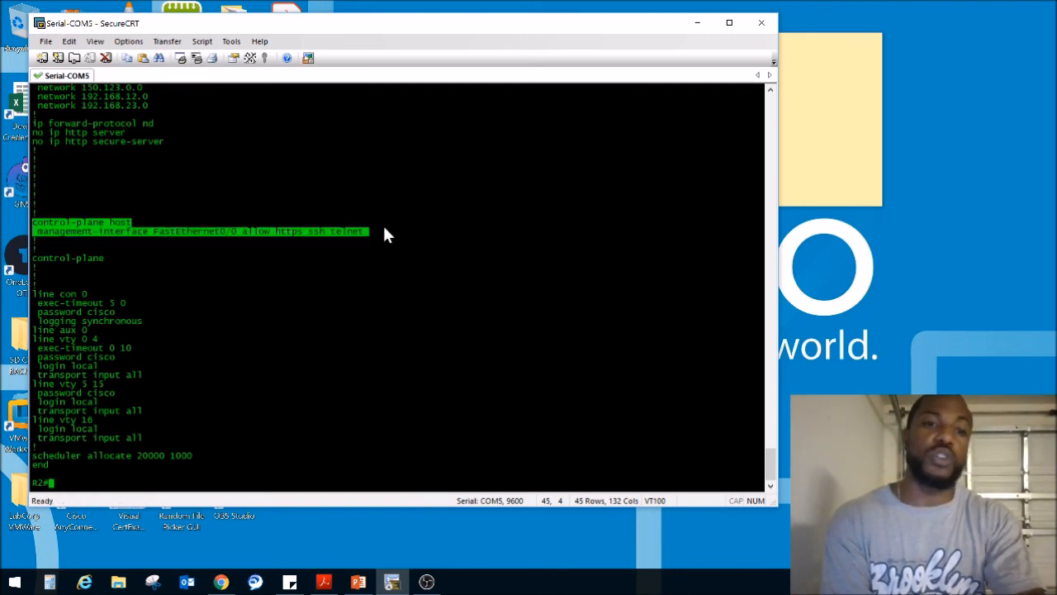
mouse_move(190, 233)
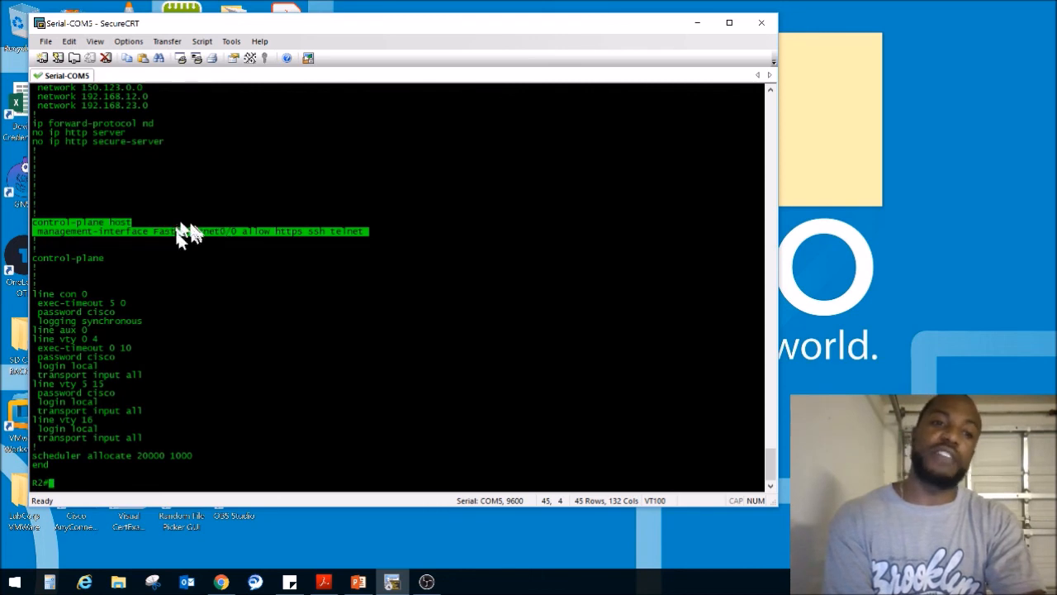
mouse_move(285, 239)
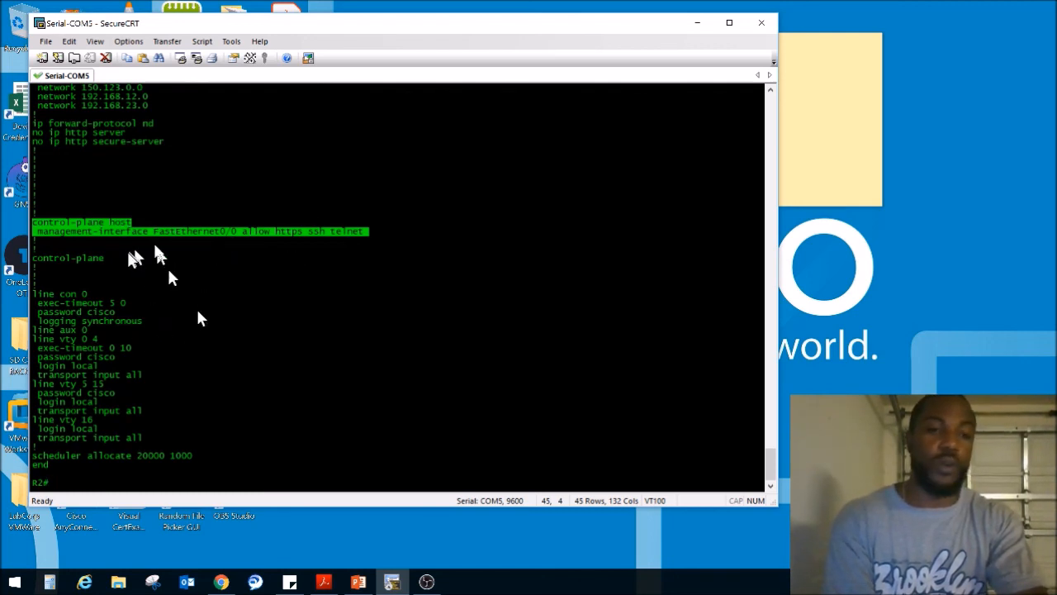
mouse_move(57, 231)
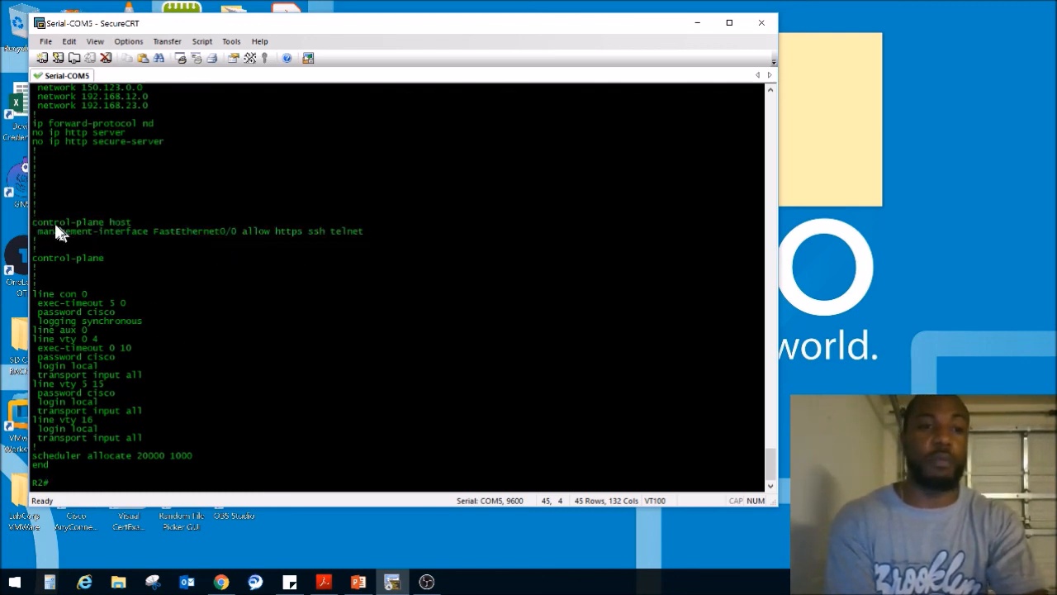
left_click_drag(33, 222, 368, 240)
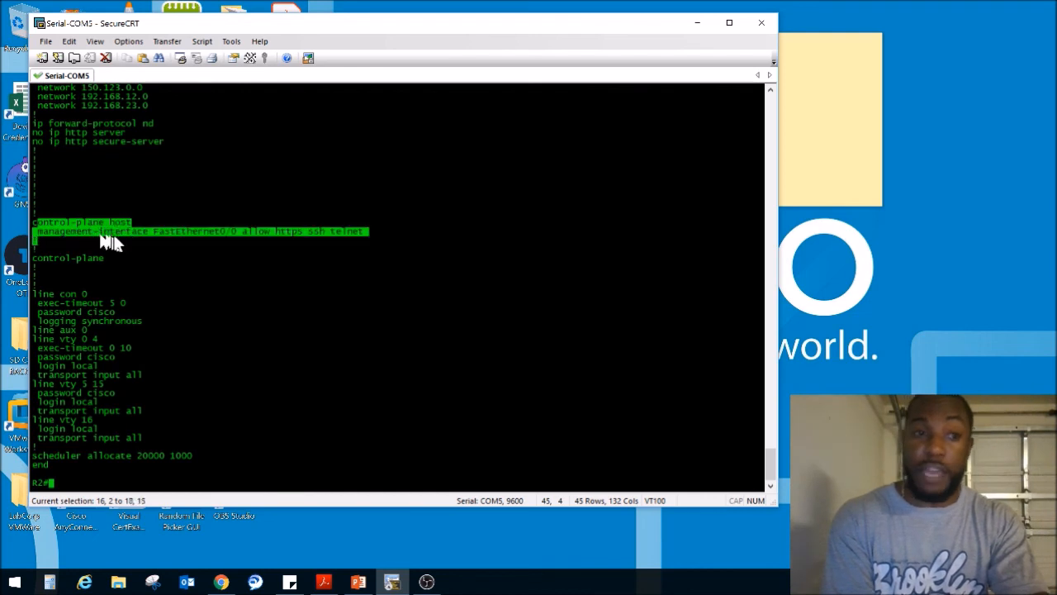